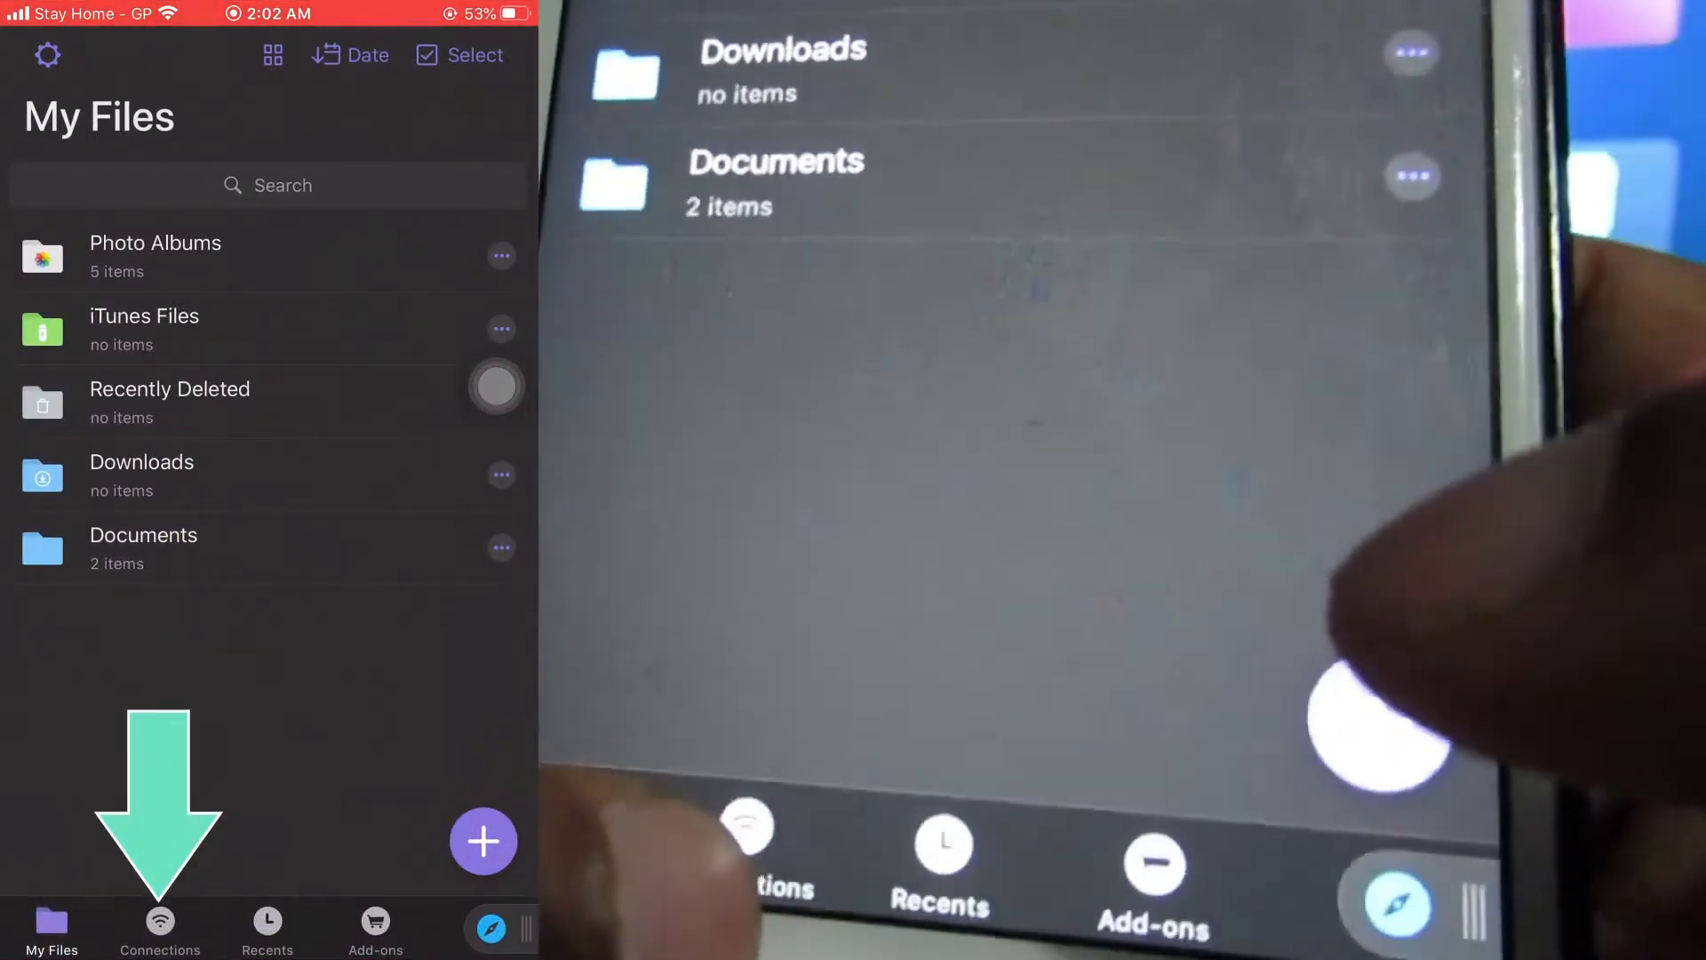
click(160, 931)
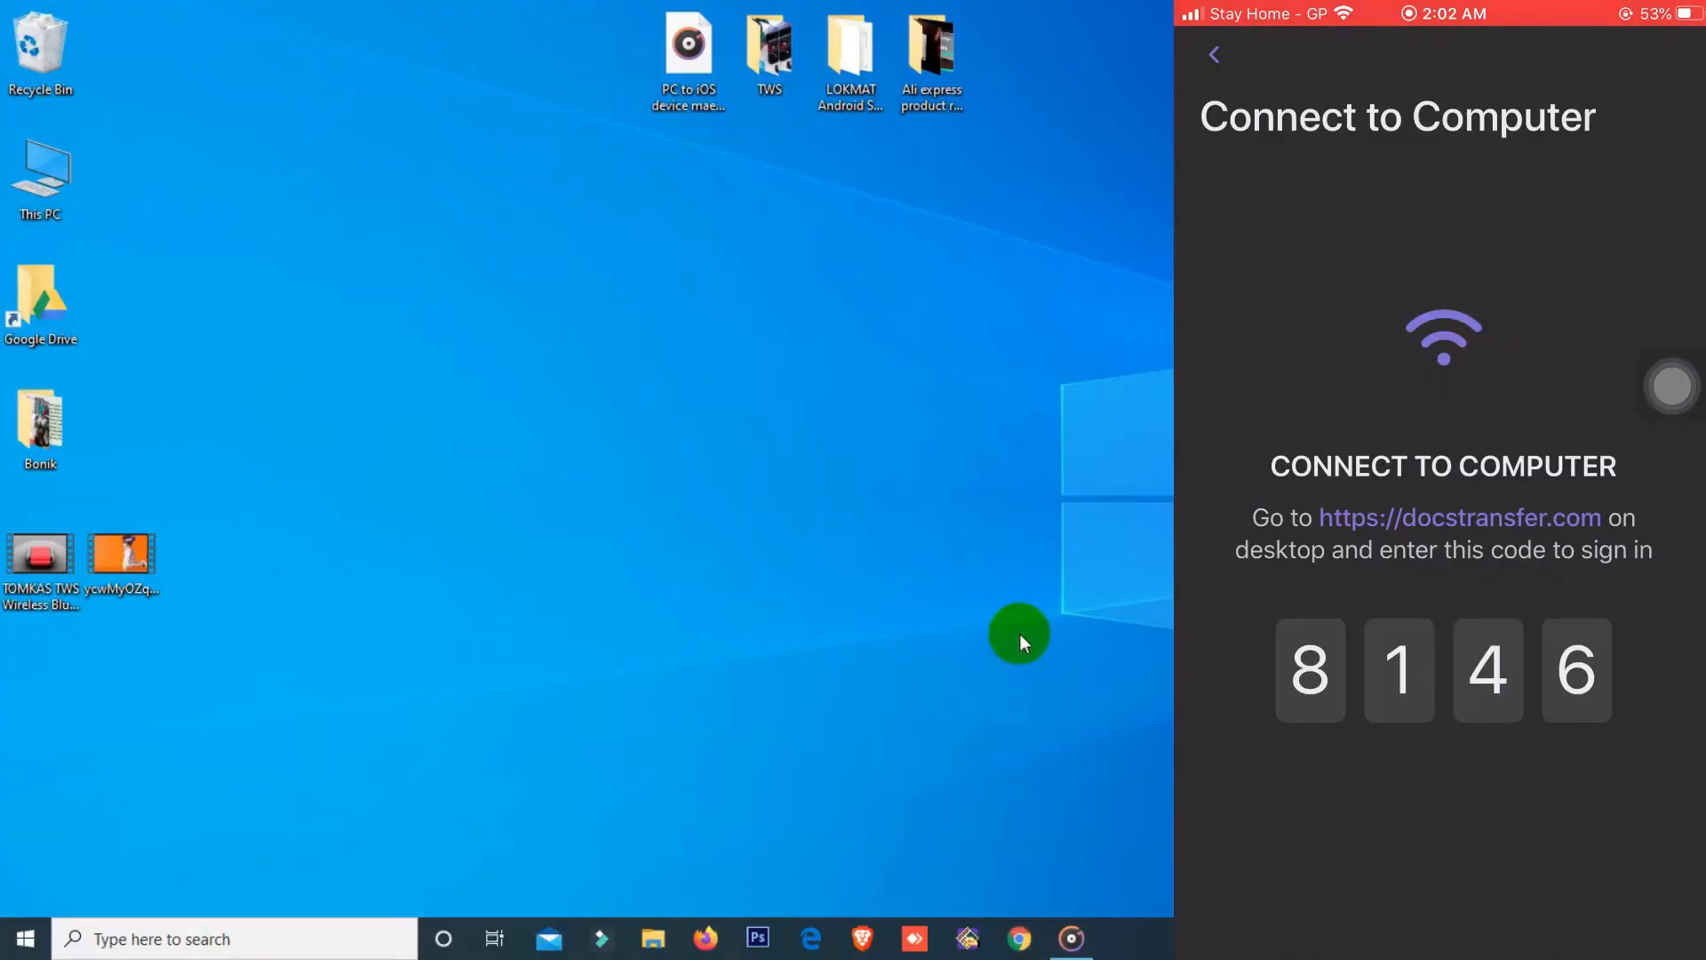
Search 'doctransfer' in Chrome and open the Docs Transfer QR login result
click(1015, 938)
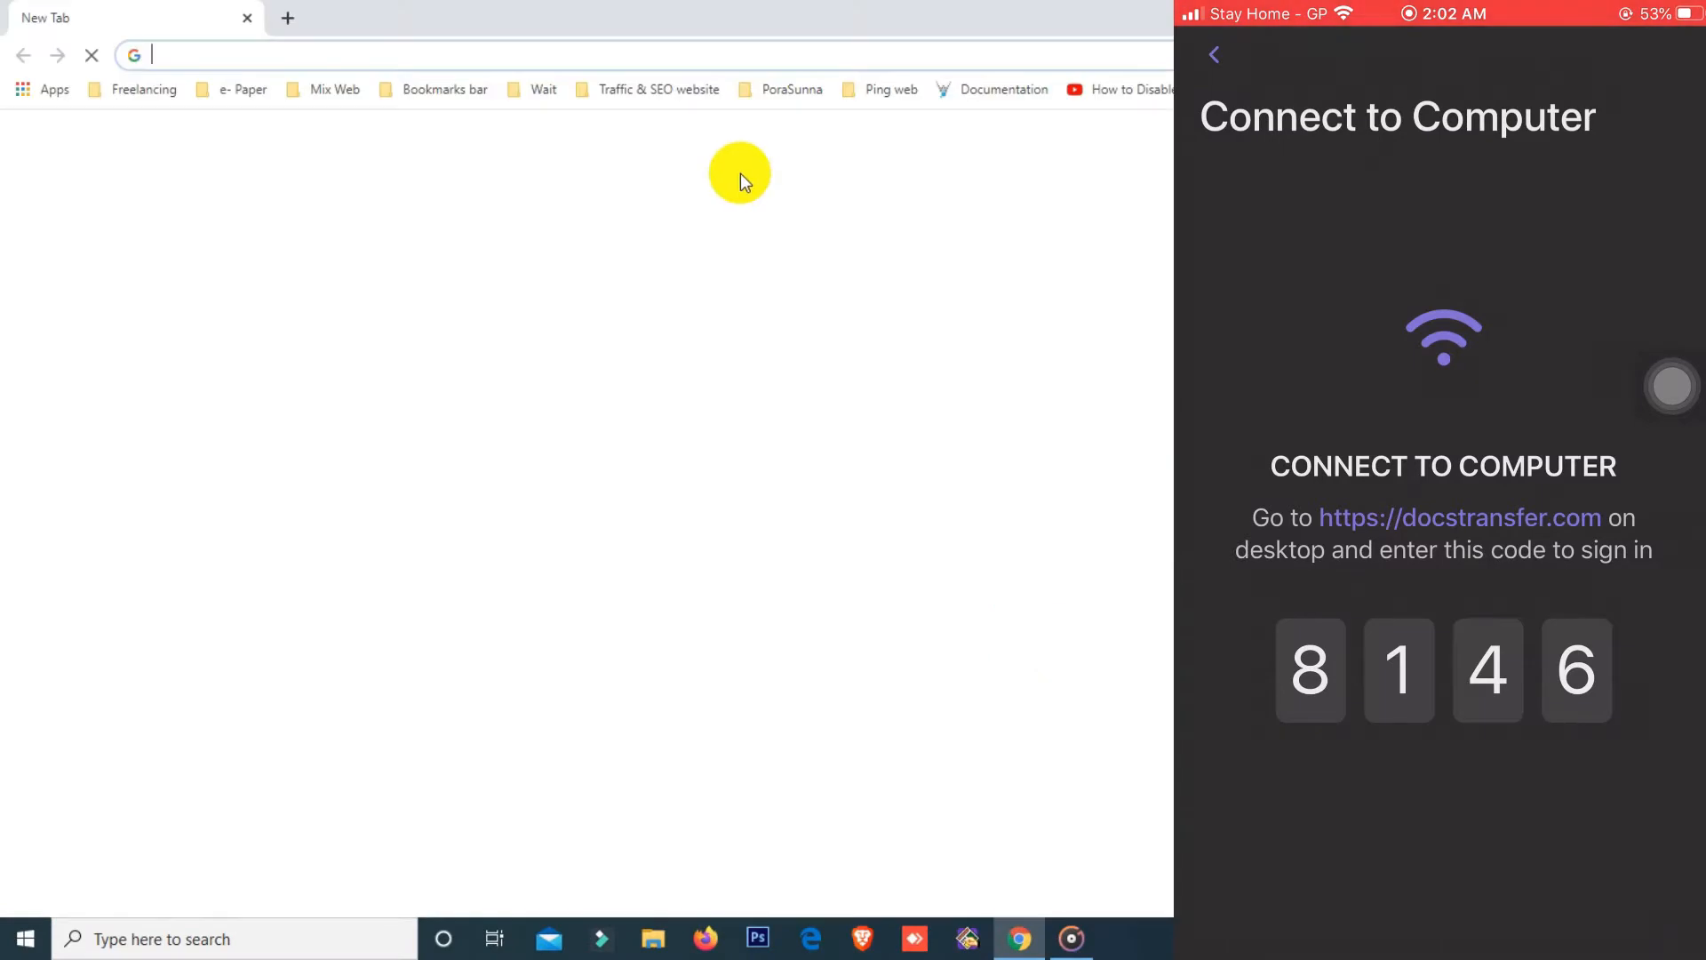
text(doctransfer)
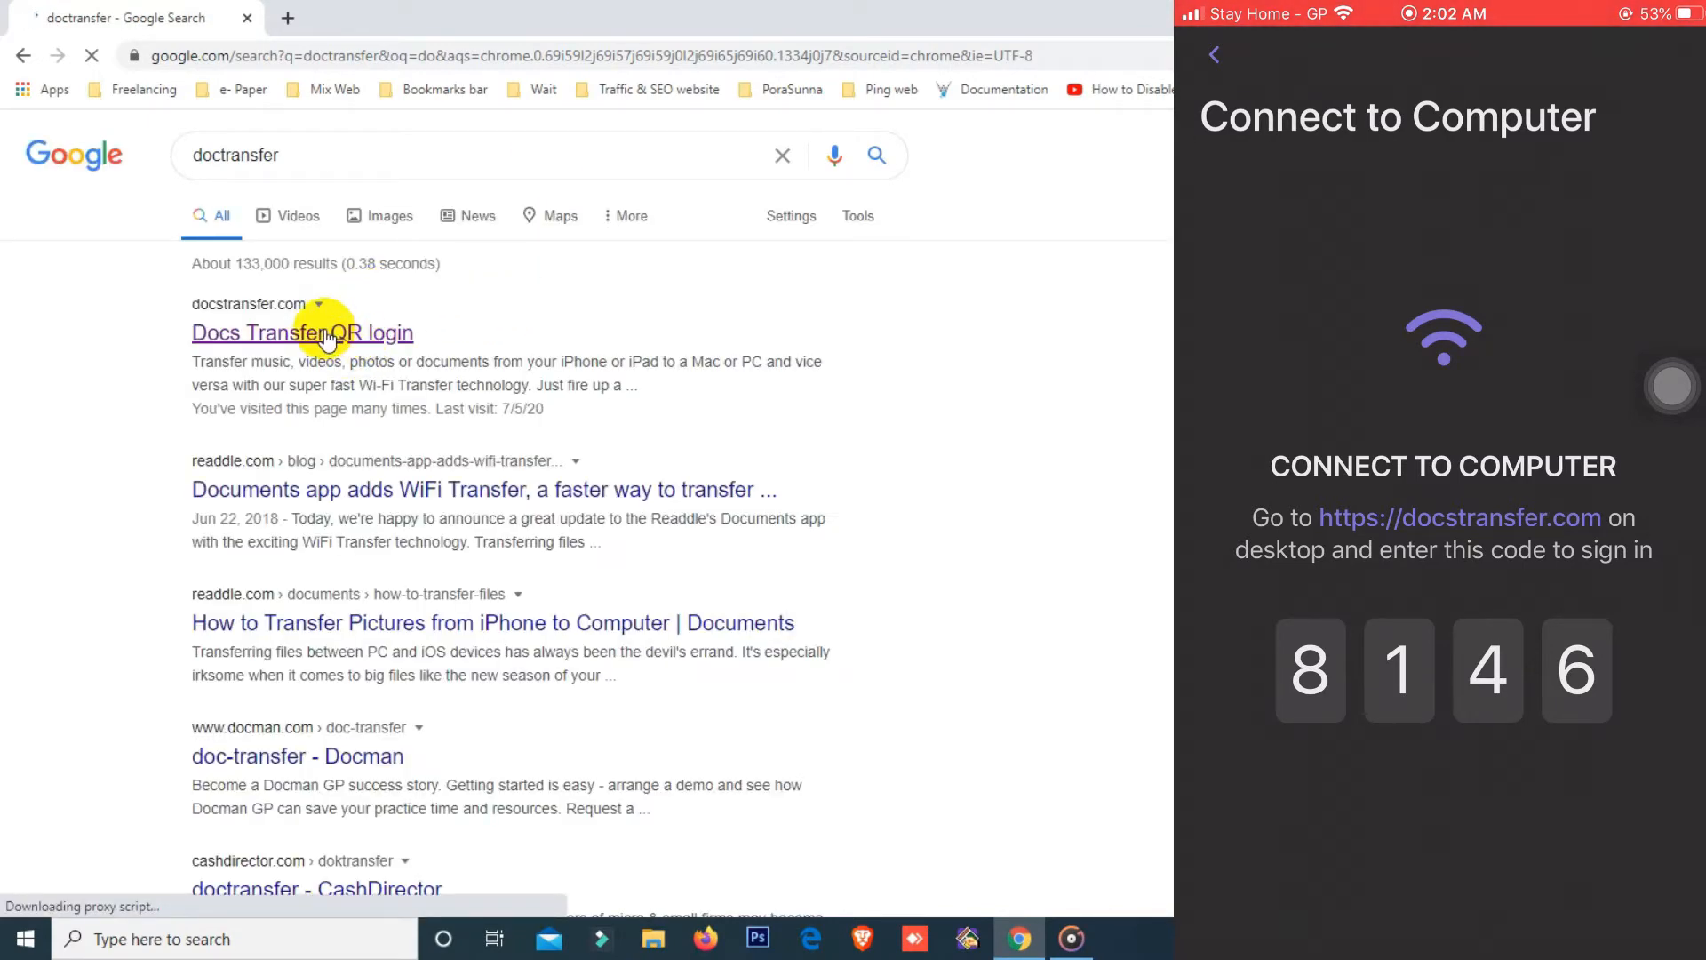
click(302, 333)
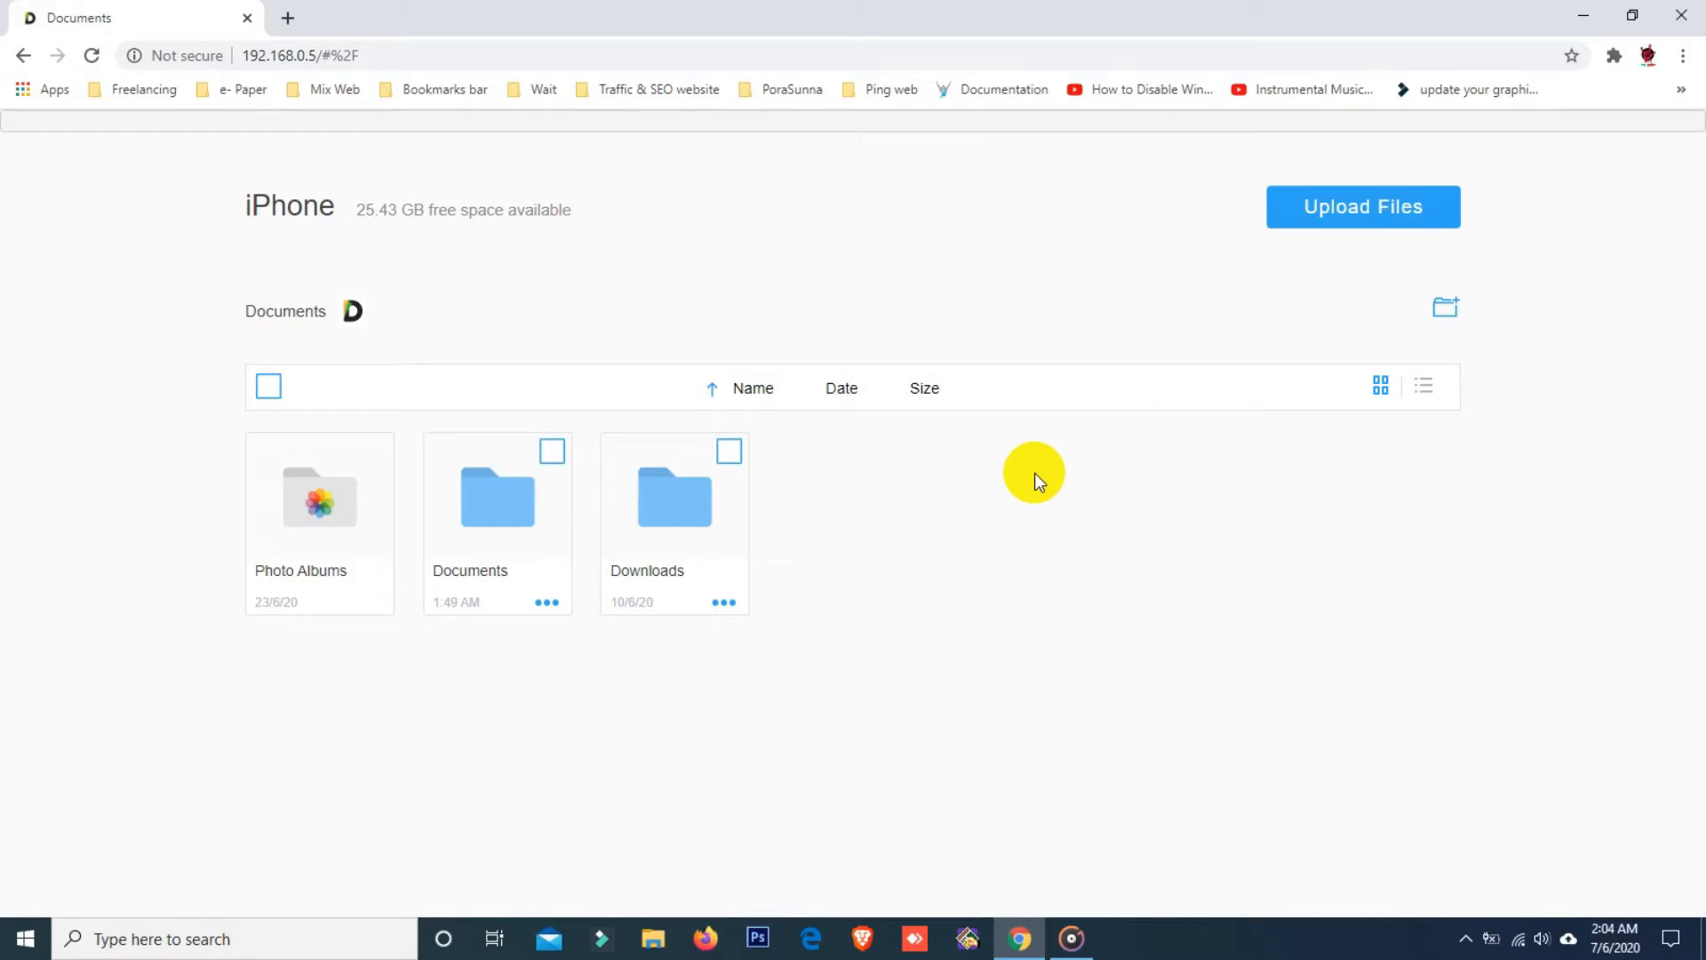
mouse_move(727, 588)
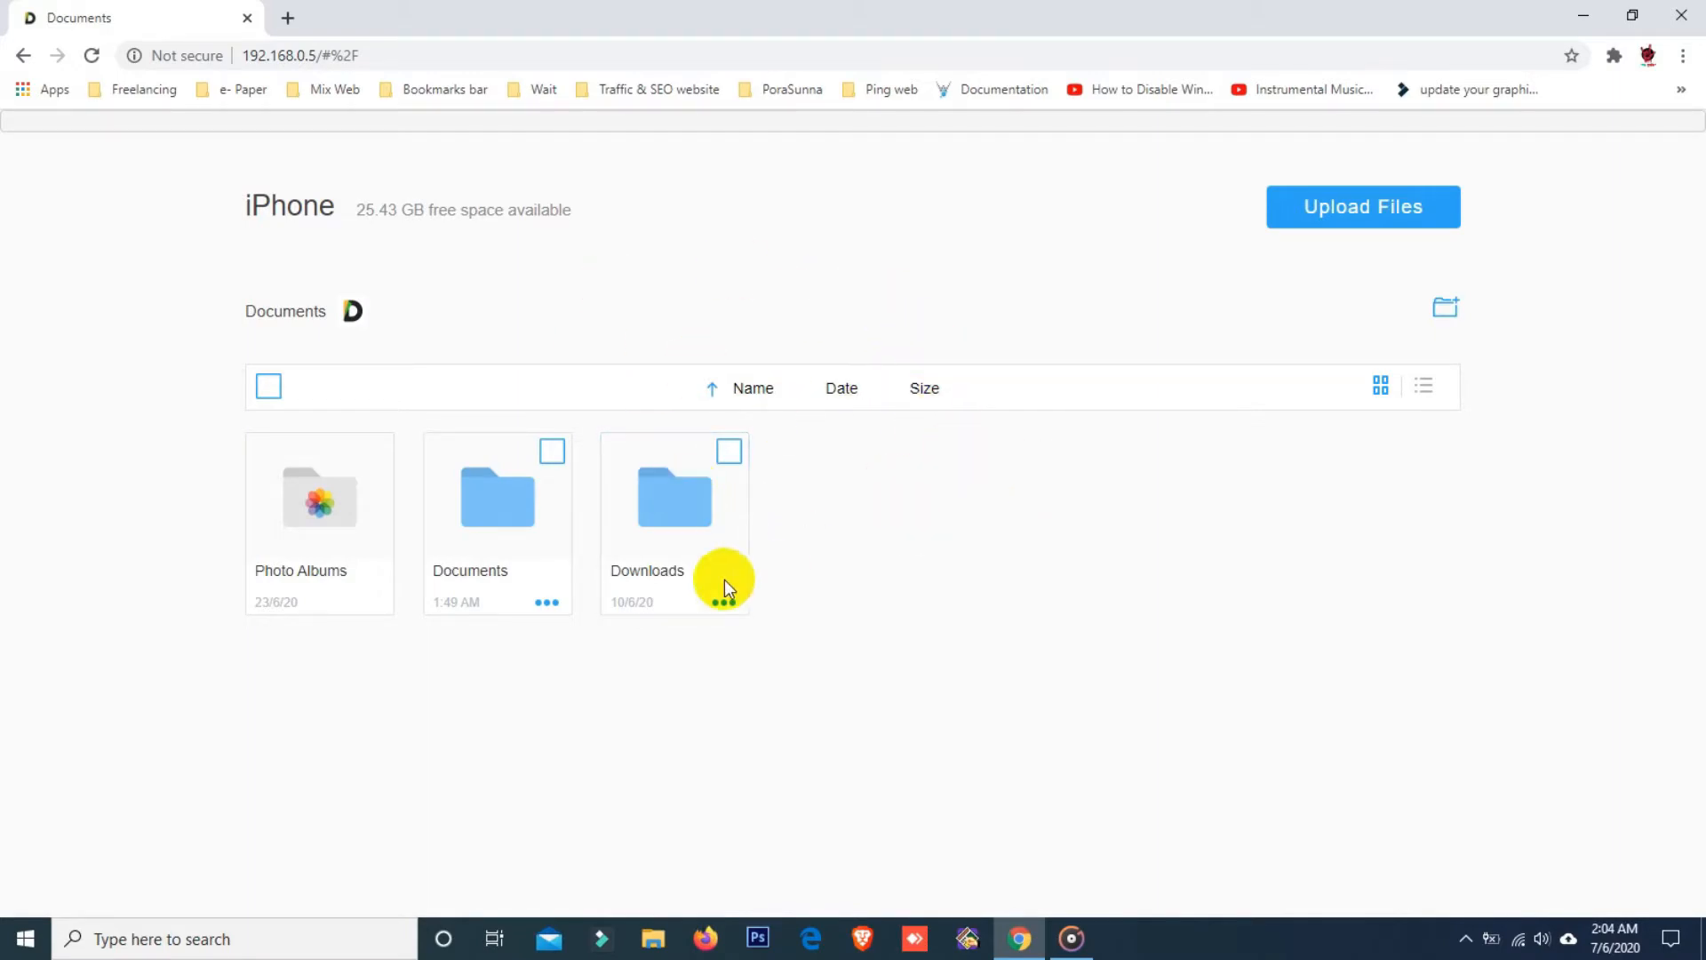
Upload both Desktop MP4 videos to the iPhone via Docs Transfer's Upload Files
click(1362, 207)
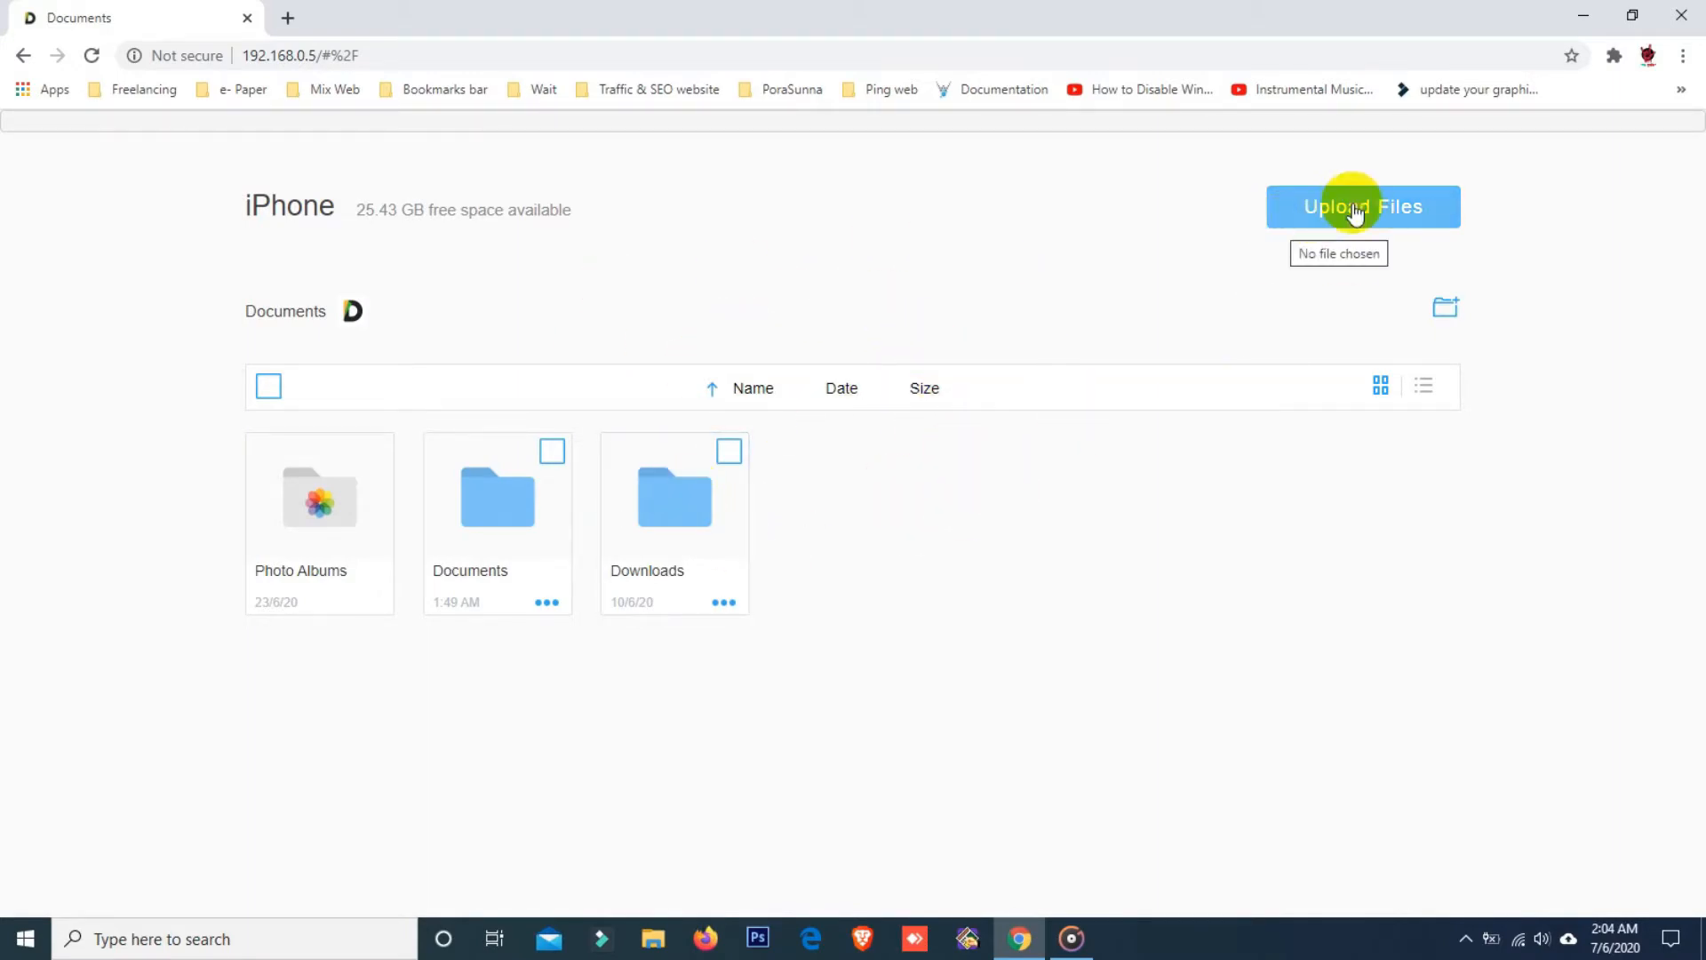
mouse_move(1108, 465)
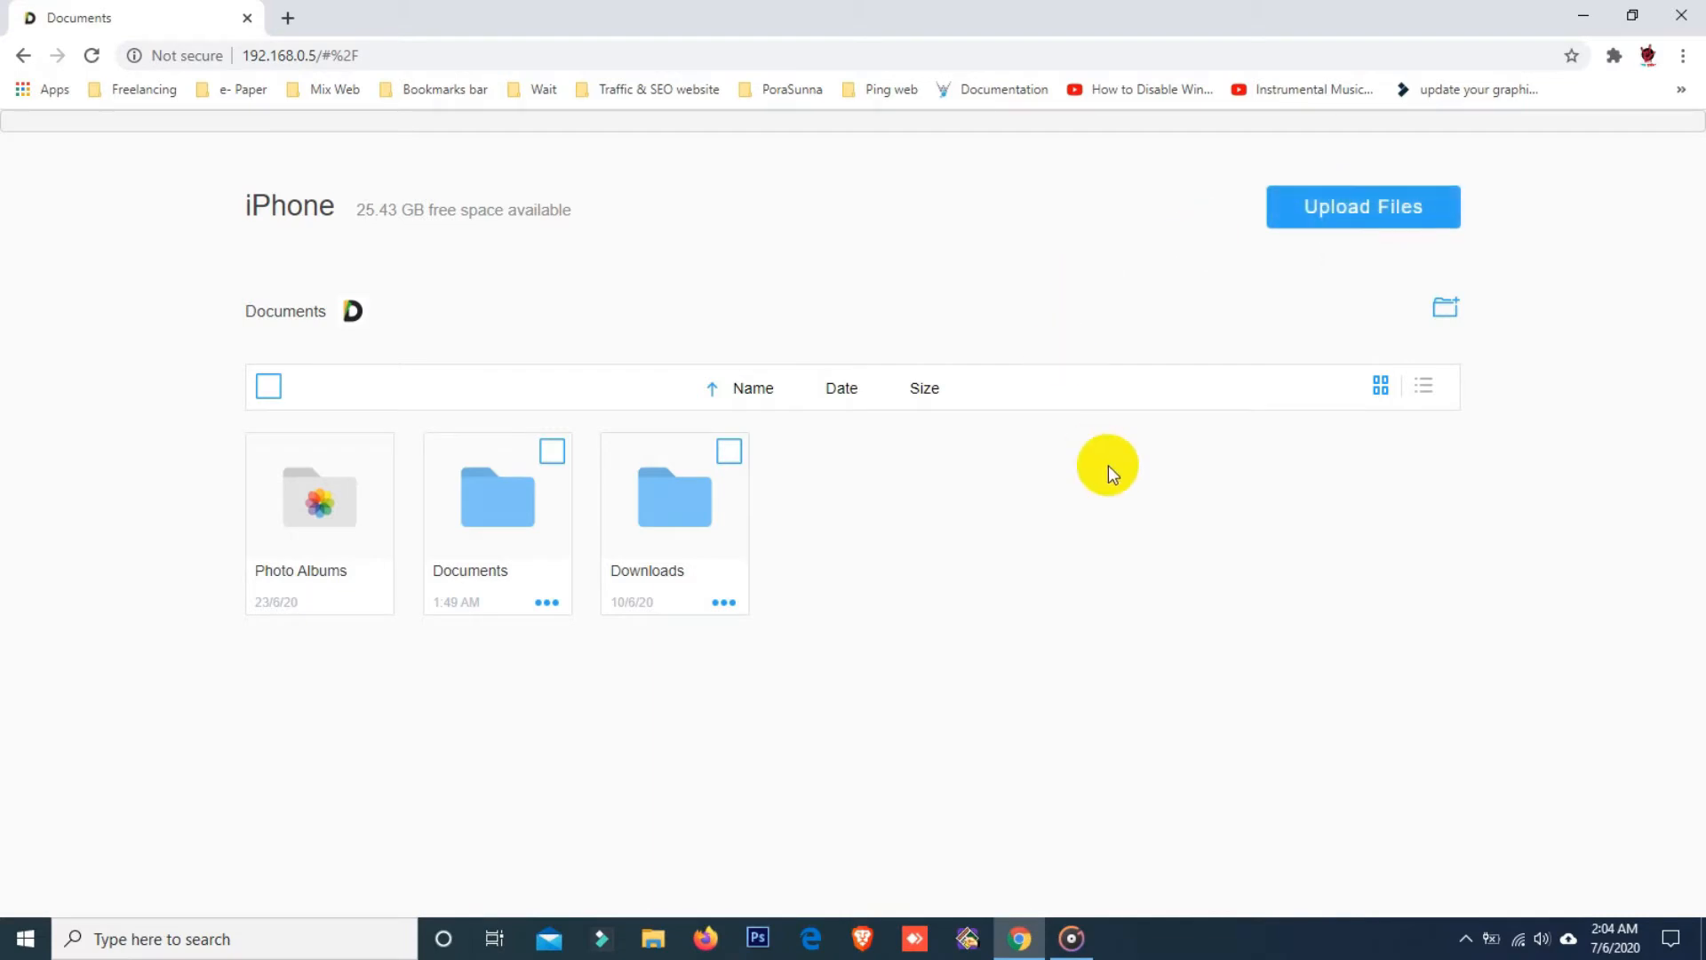
mouse_move(1564, 8)
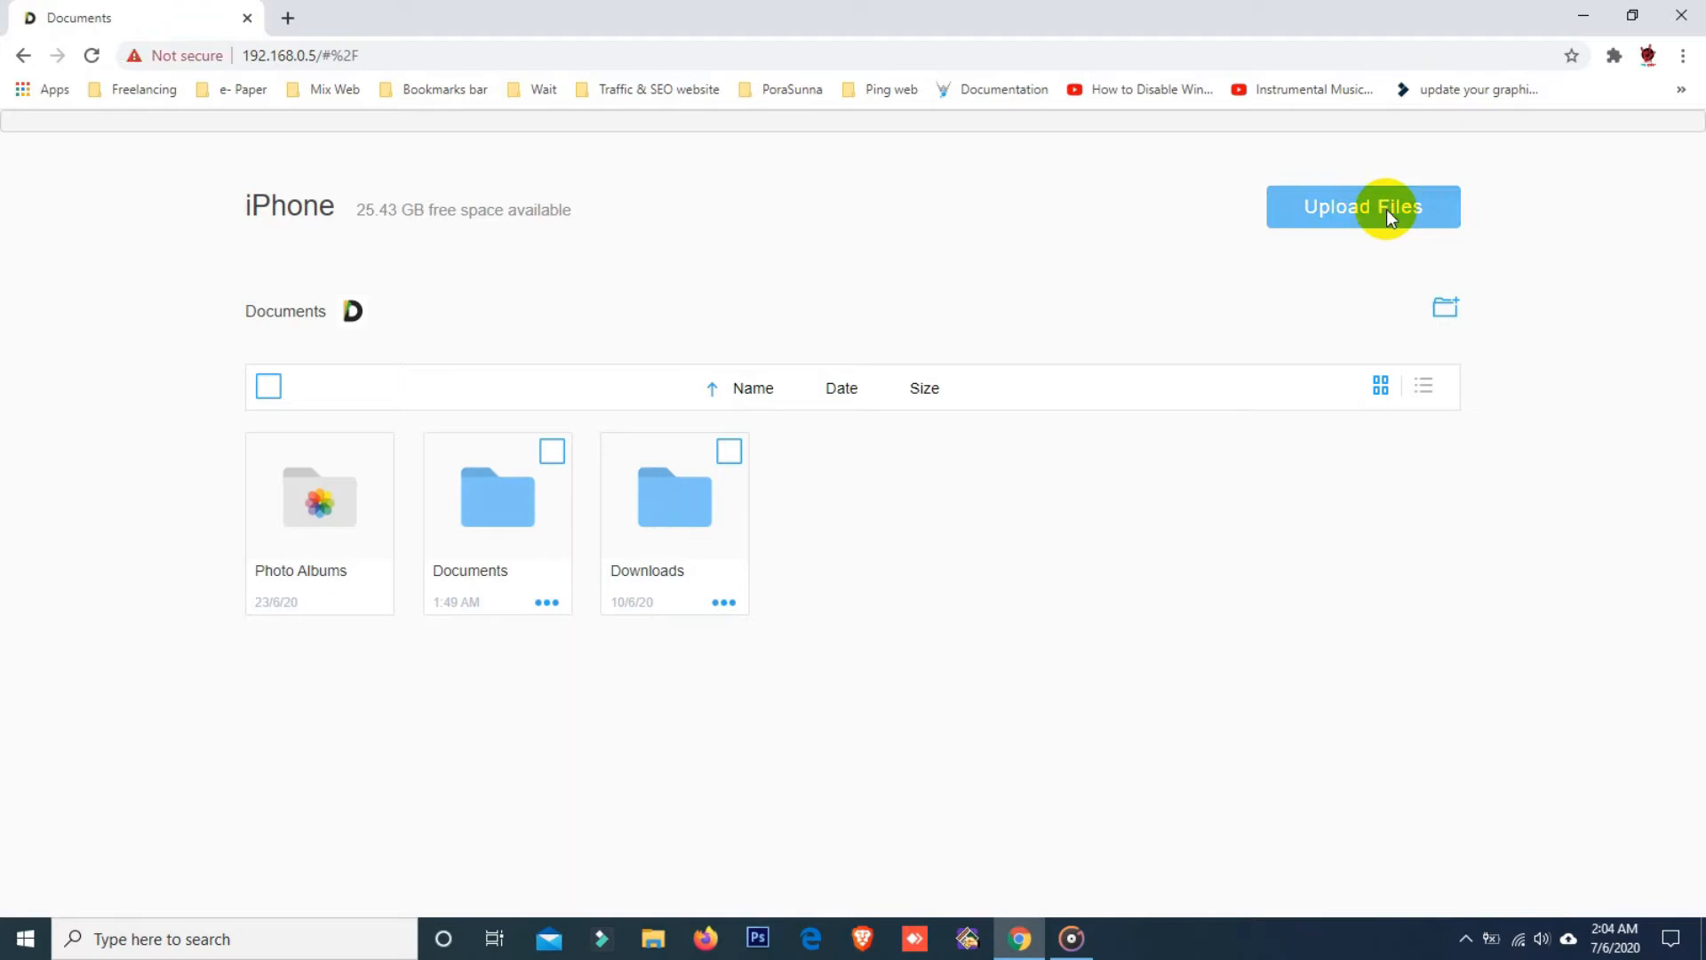
click(1362, 207)
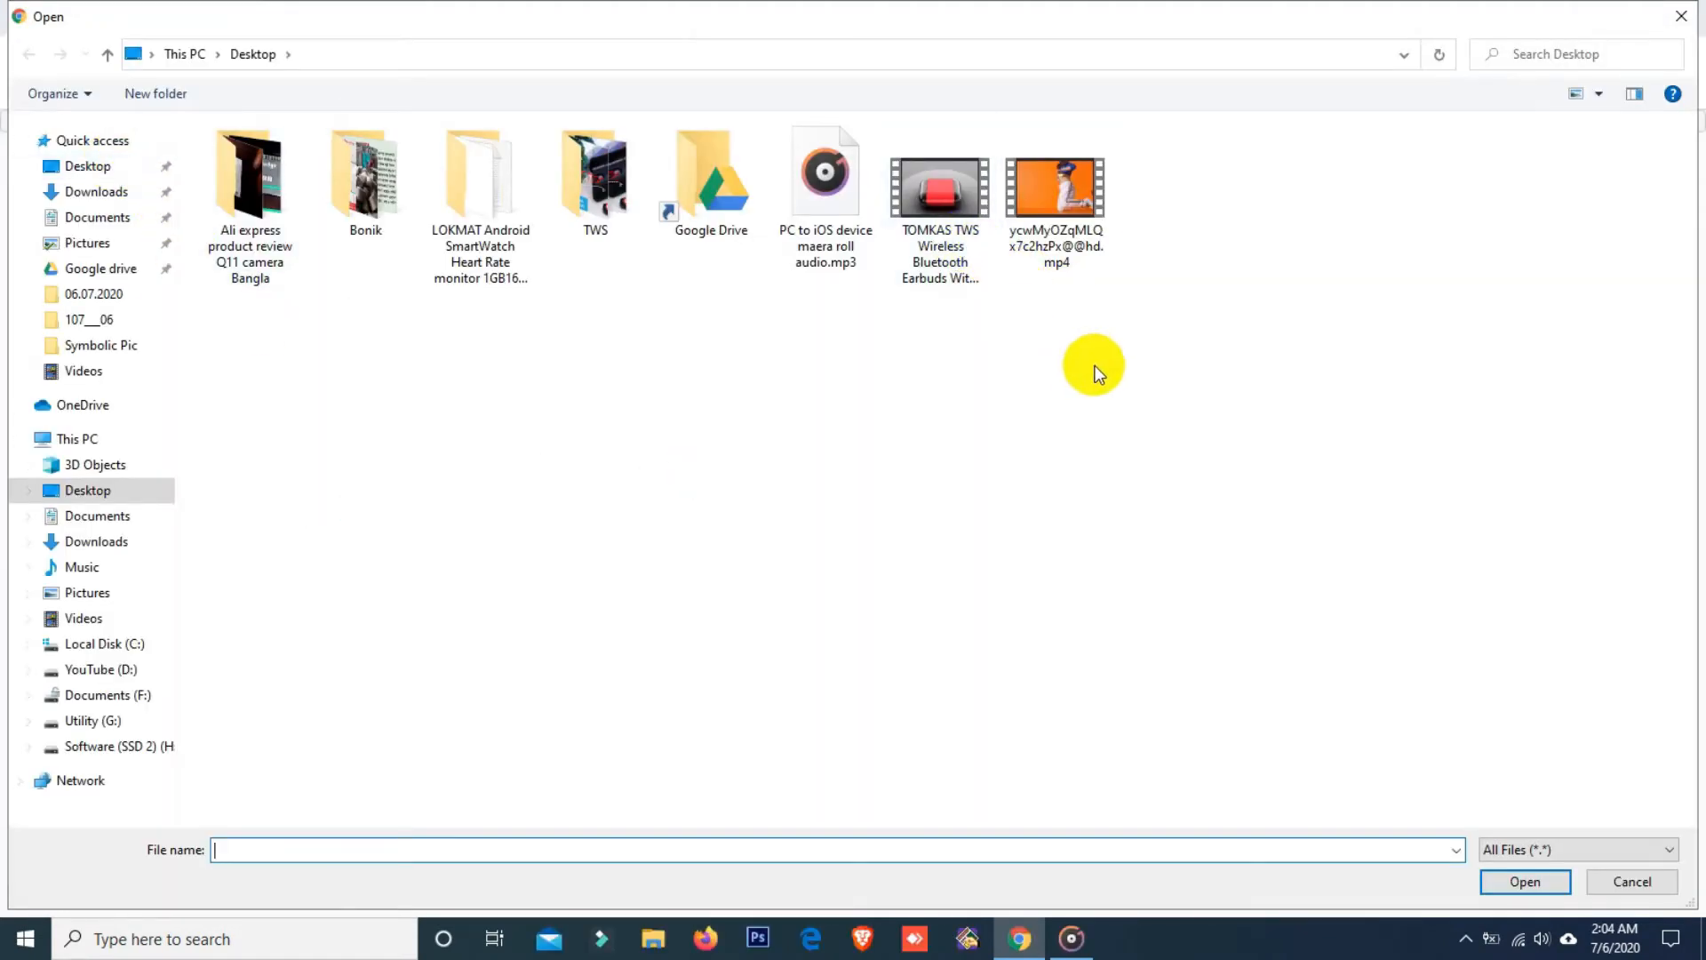
click(1055, 185)
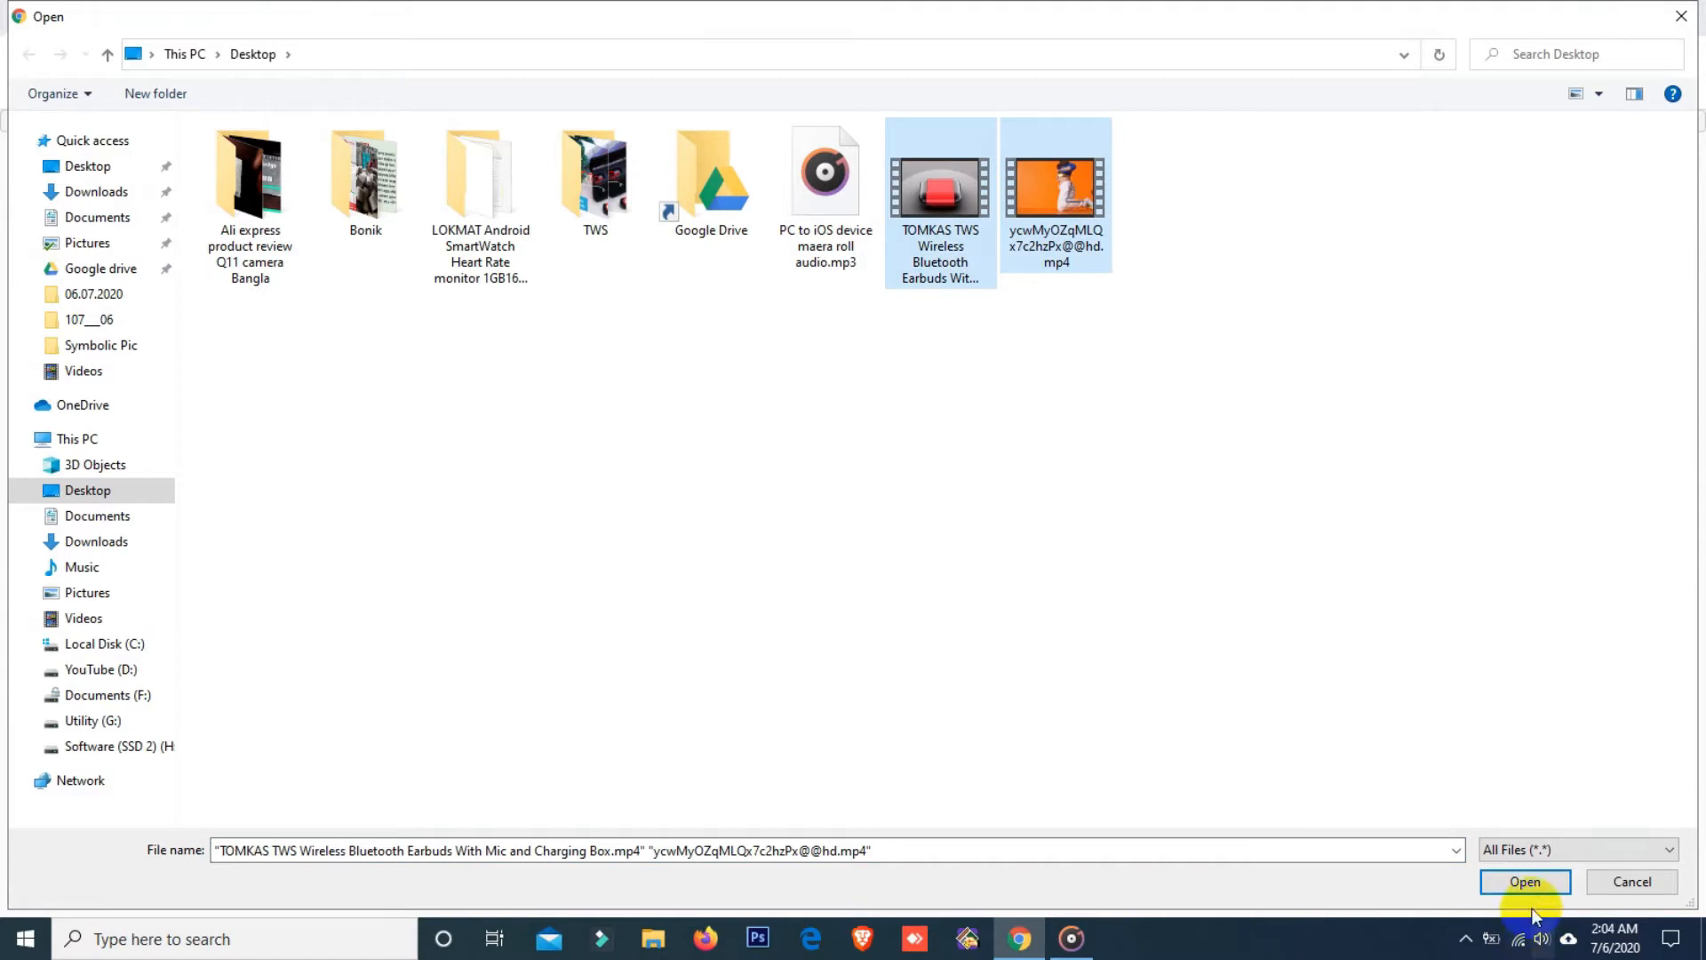
click(1525, 882)
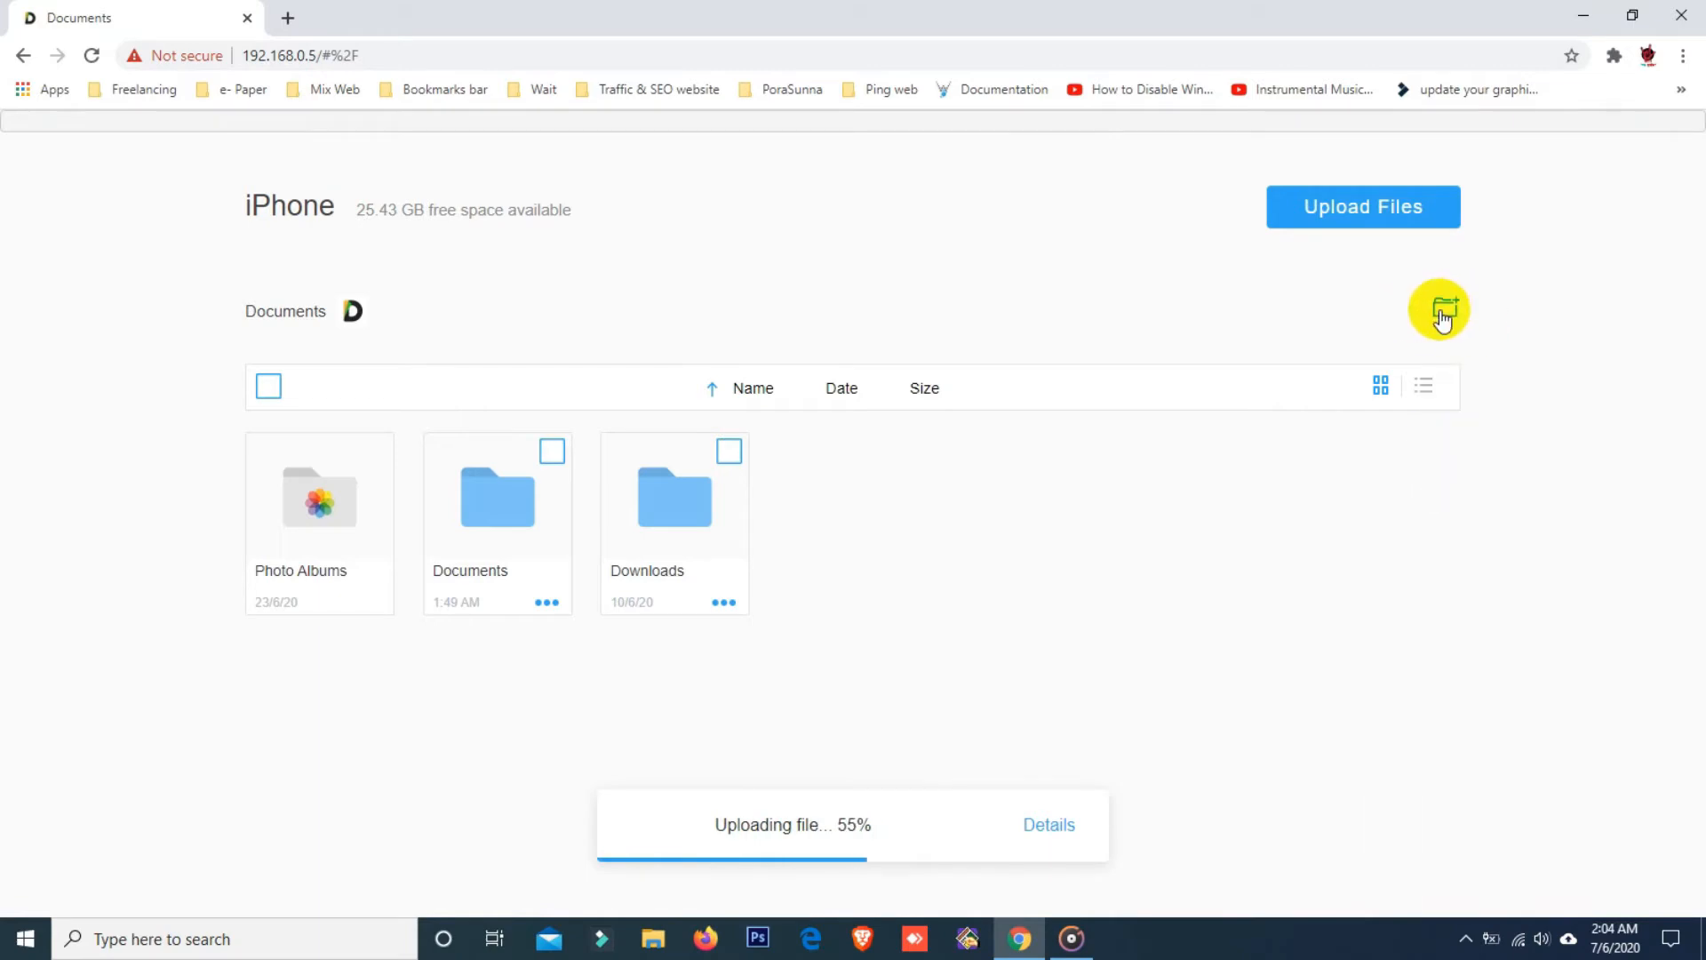
mouse_move(1283, 559)
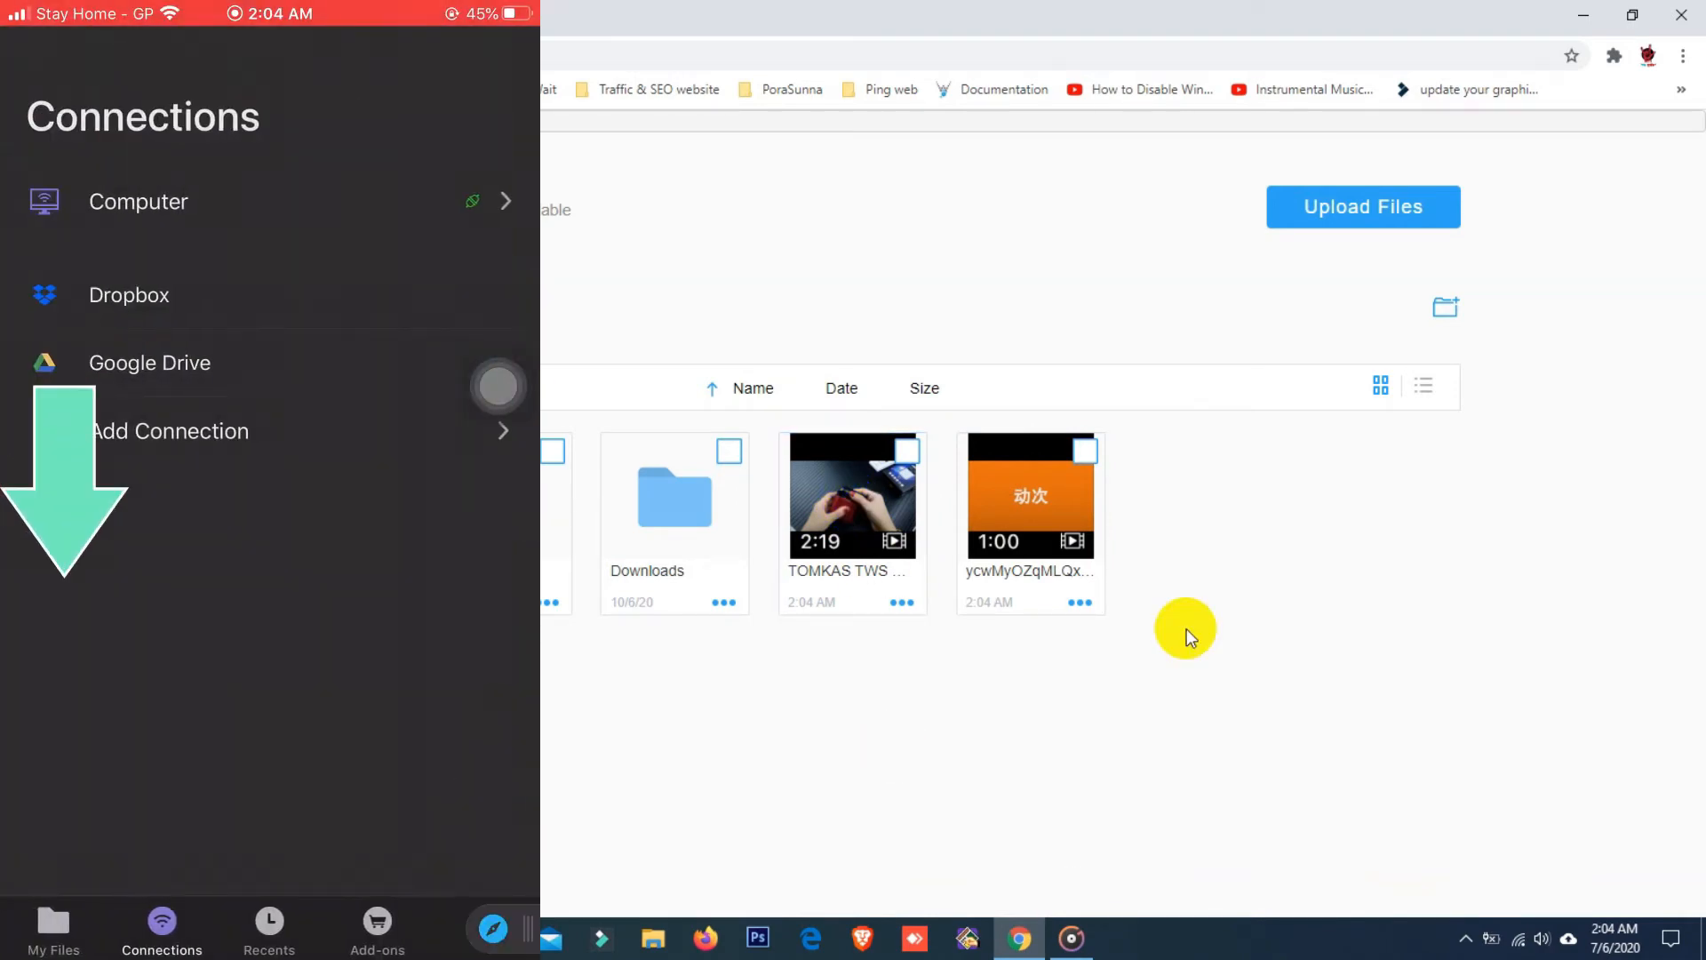
Return to My Files and start selecting the two uploaded MP4 videos
click(53, 927)
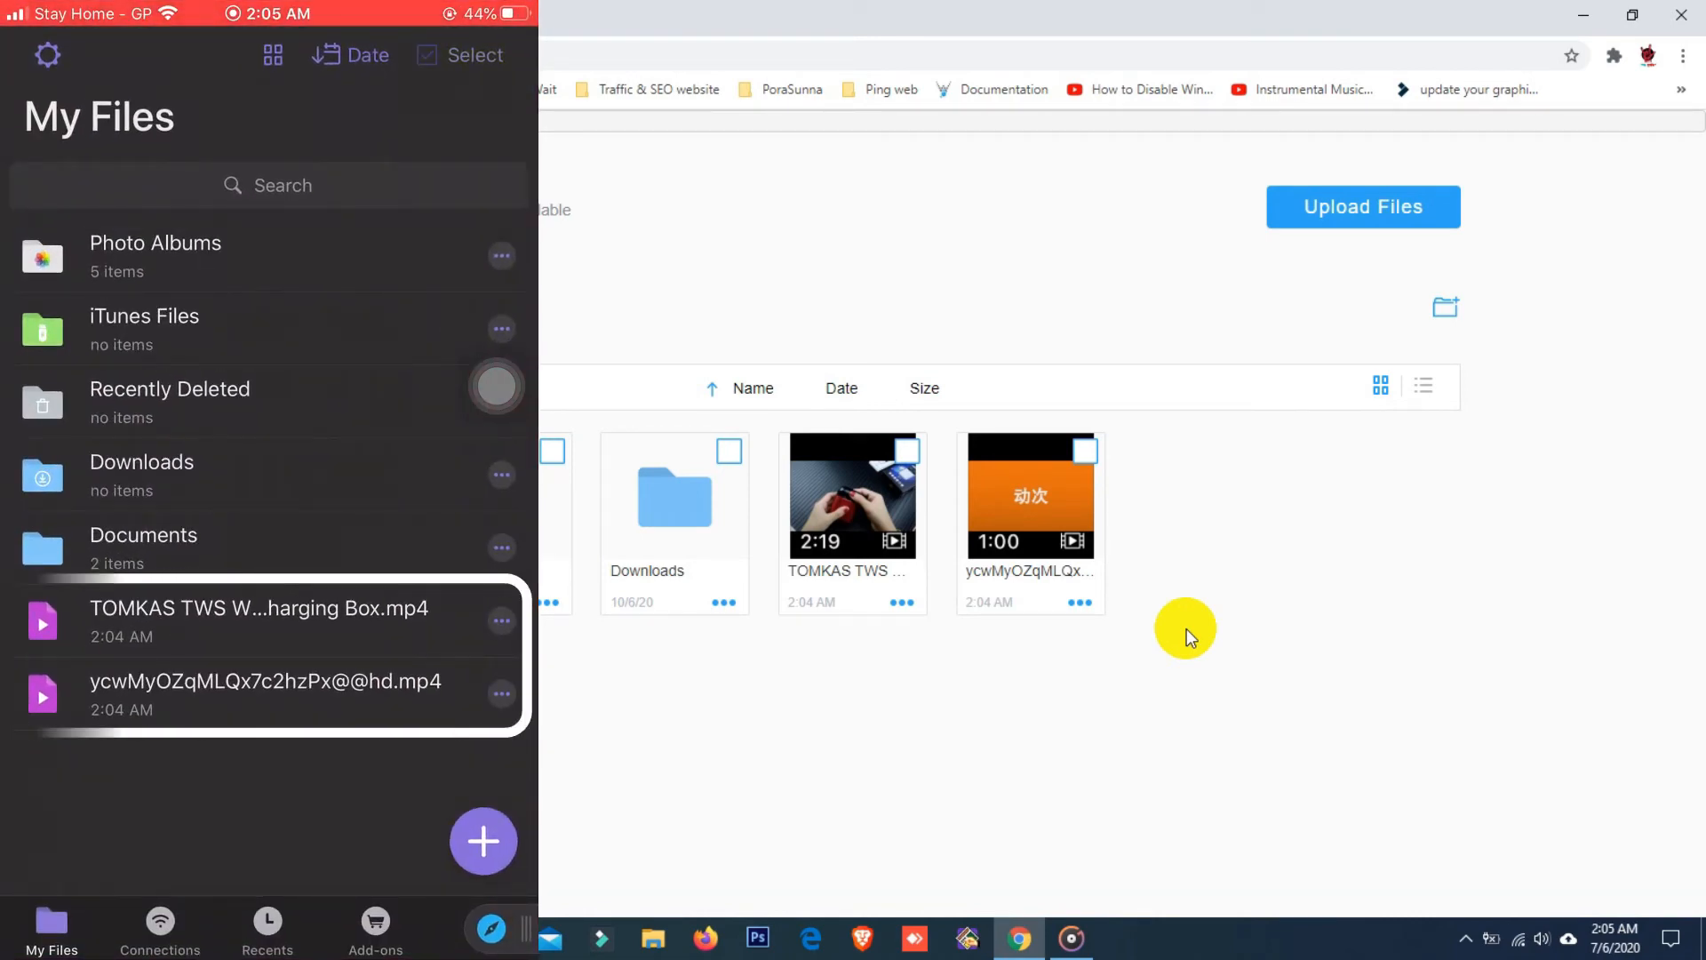
click(461, 54)
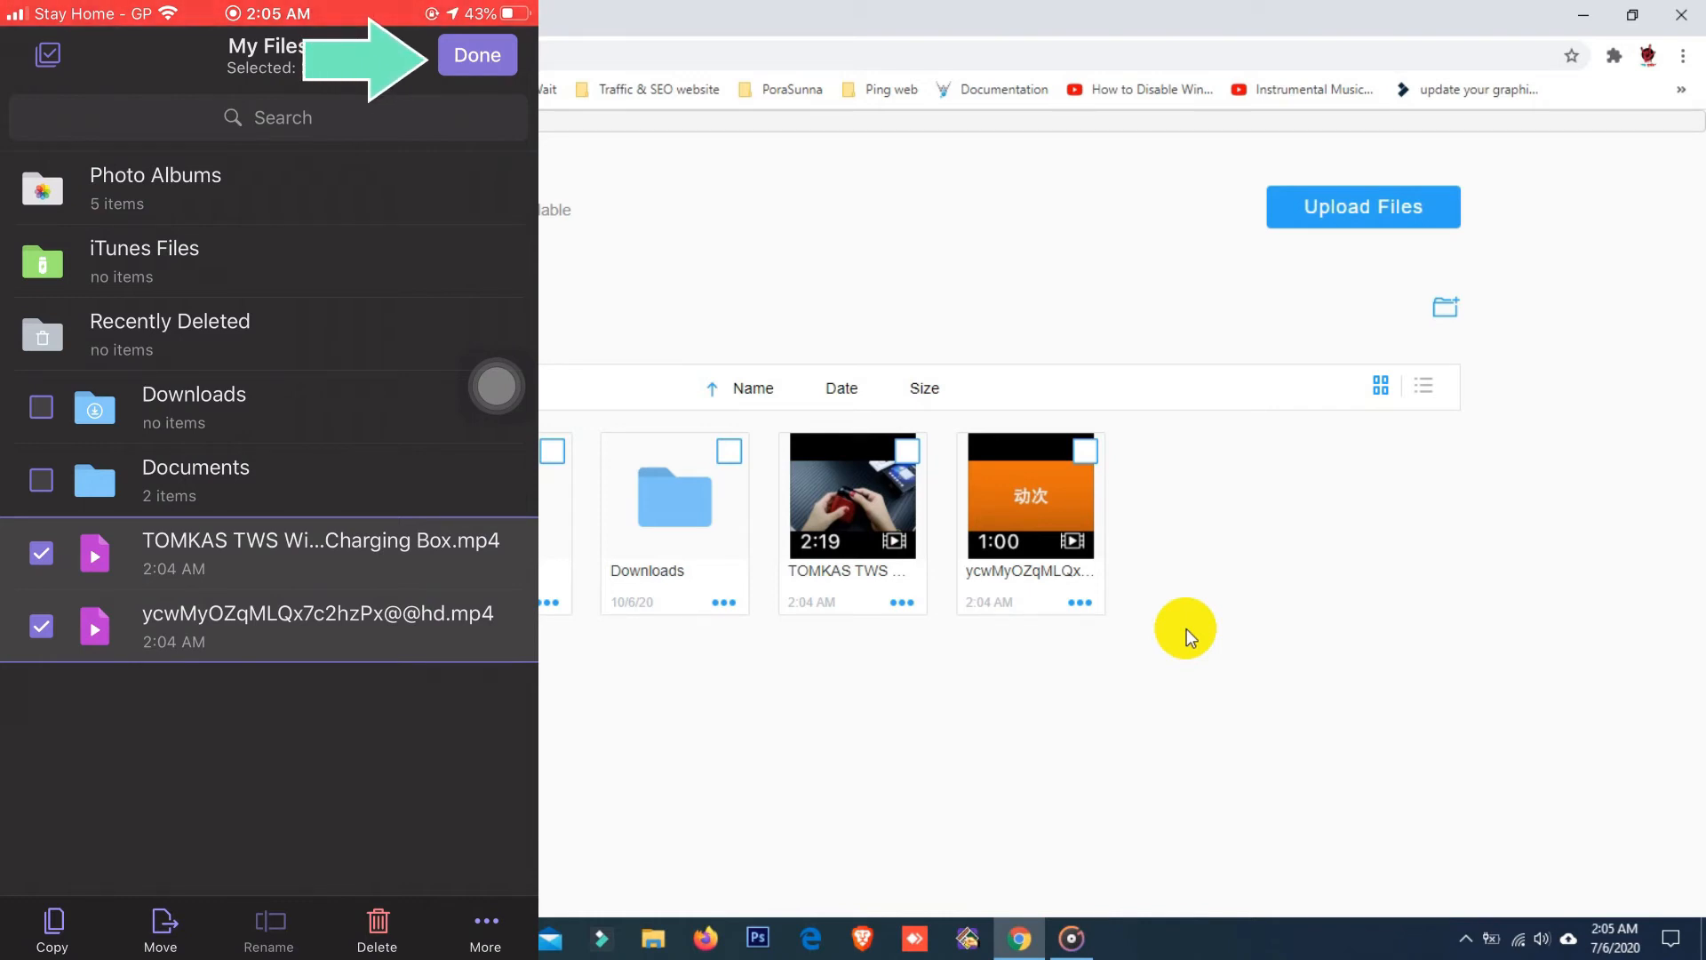
Move both selected MP4 videos into the Photos folder
click(161, 929)
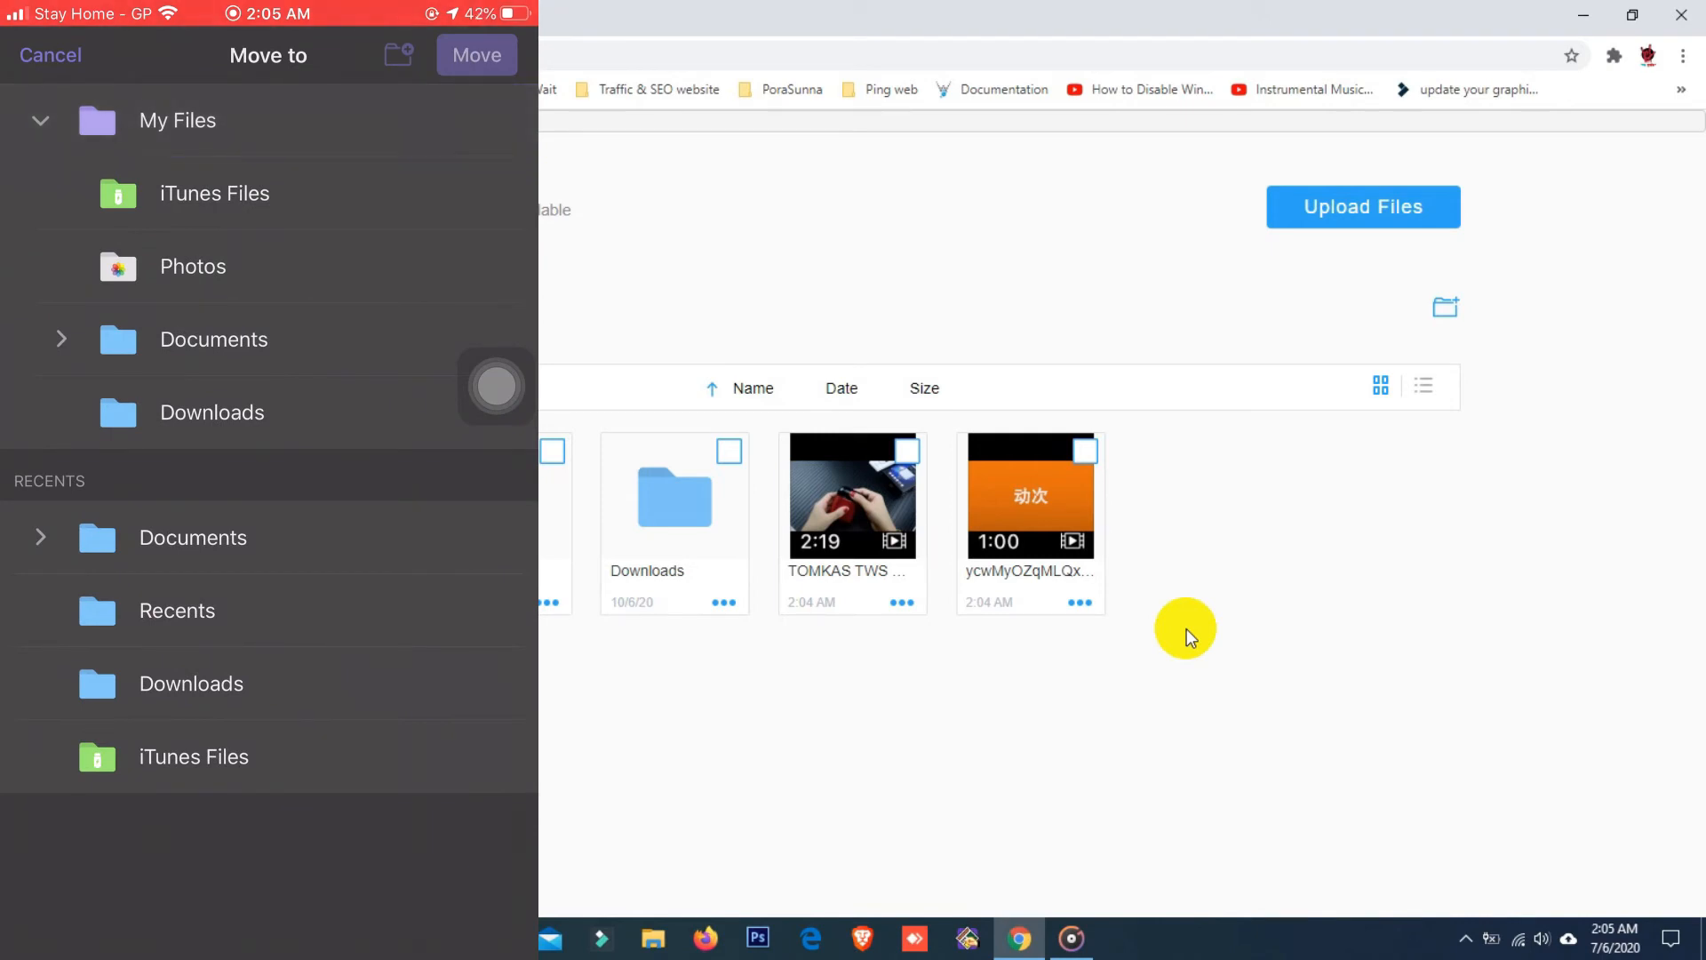
click(192, 266)
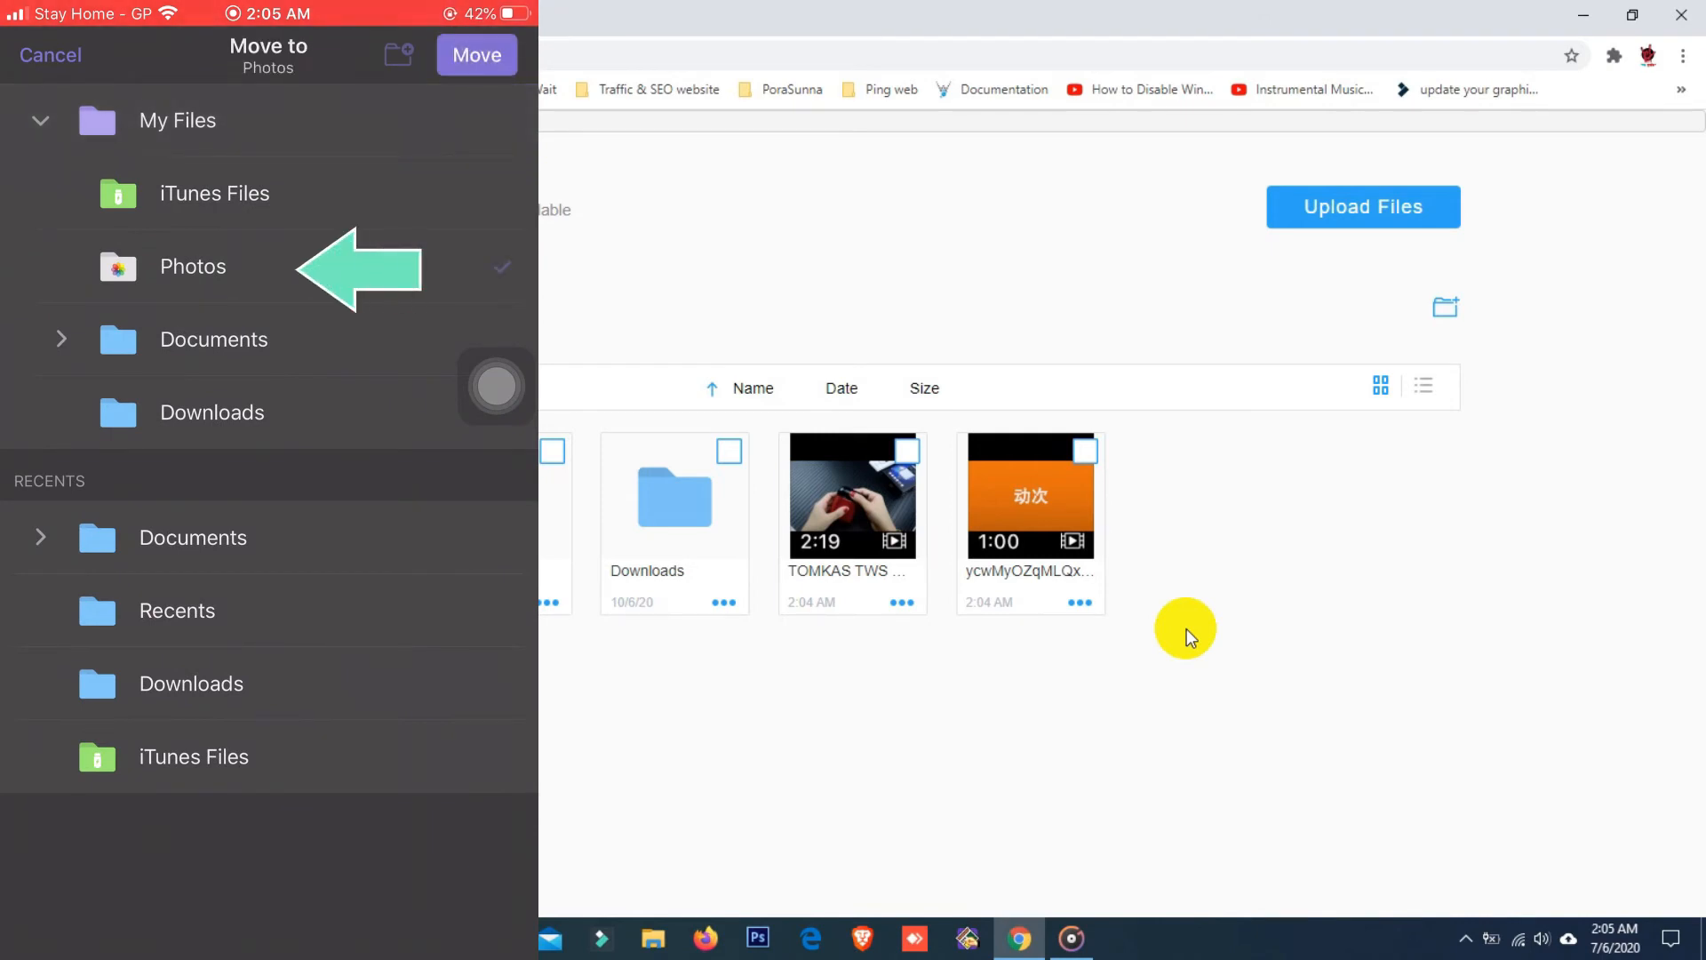
click(50, 54)
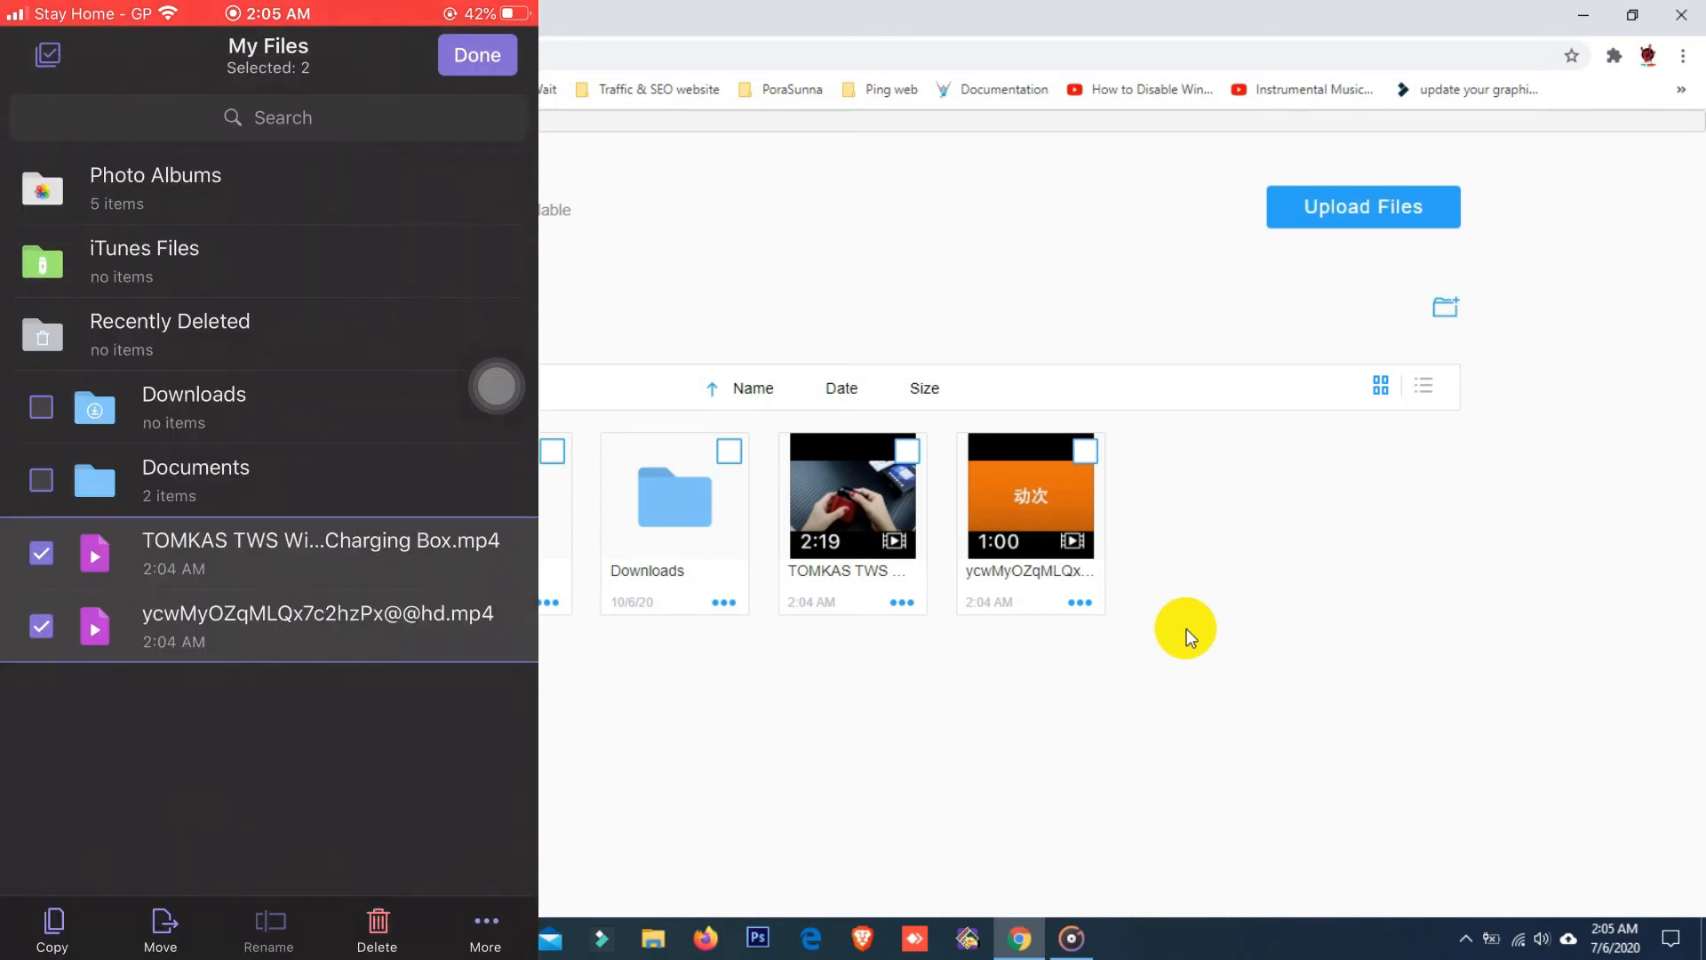
click(160, 927)
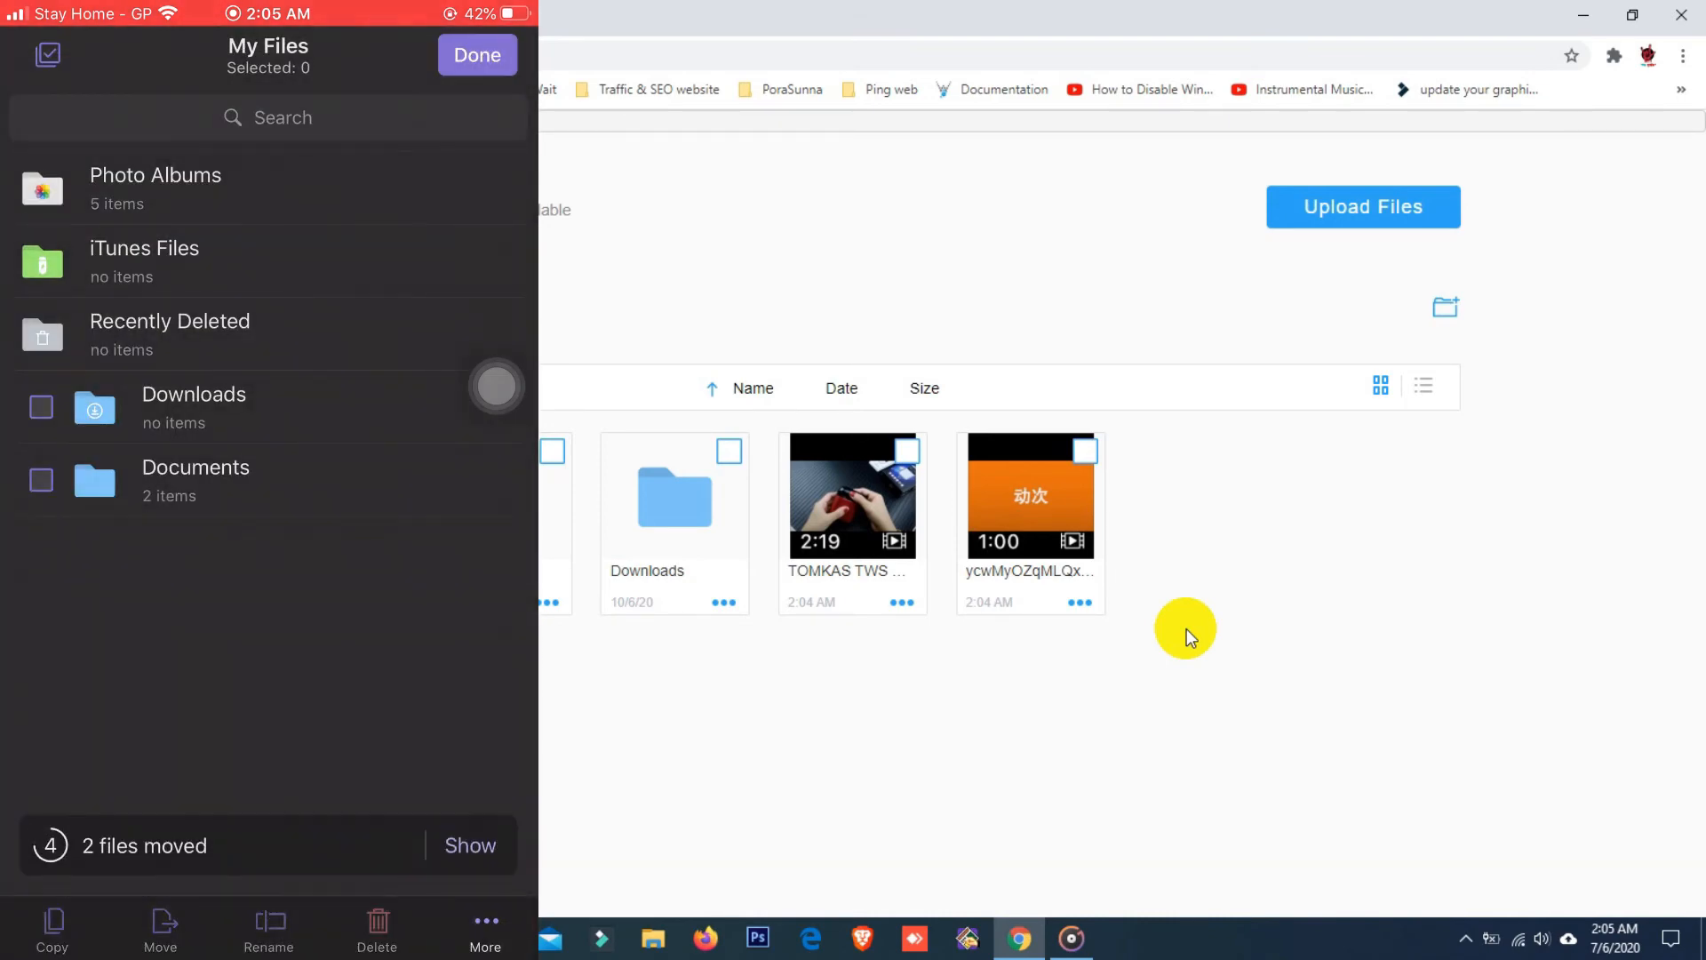